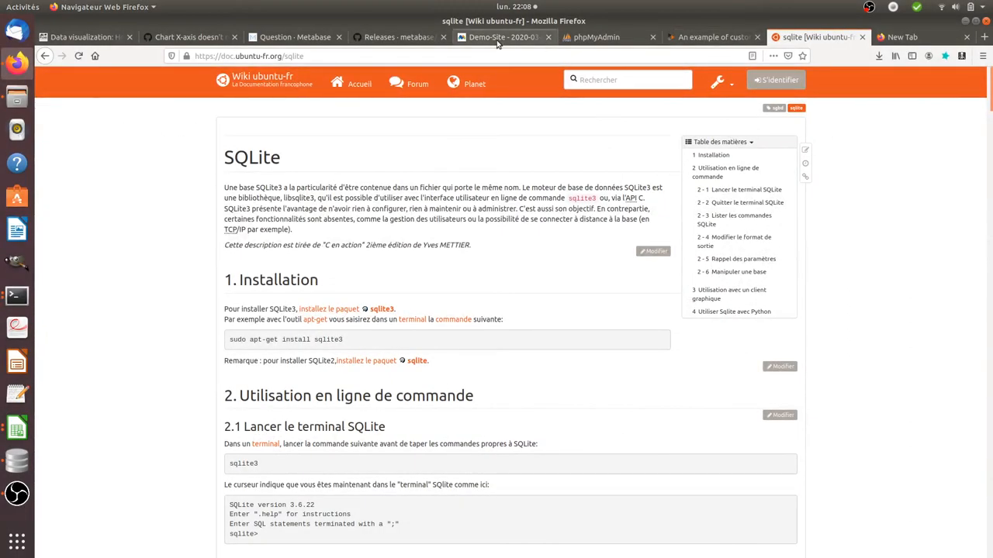
# Step: Bring up the Metabase question listing page URLs with pageviews, after glancing at phpMyAdmin
pyautogui.click(294, 37)
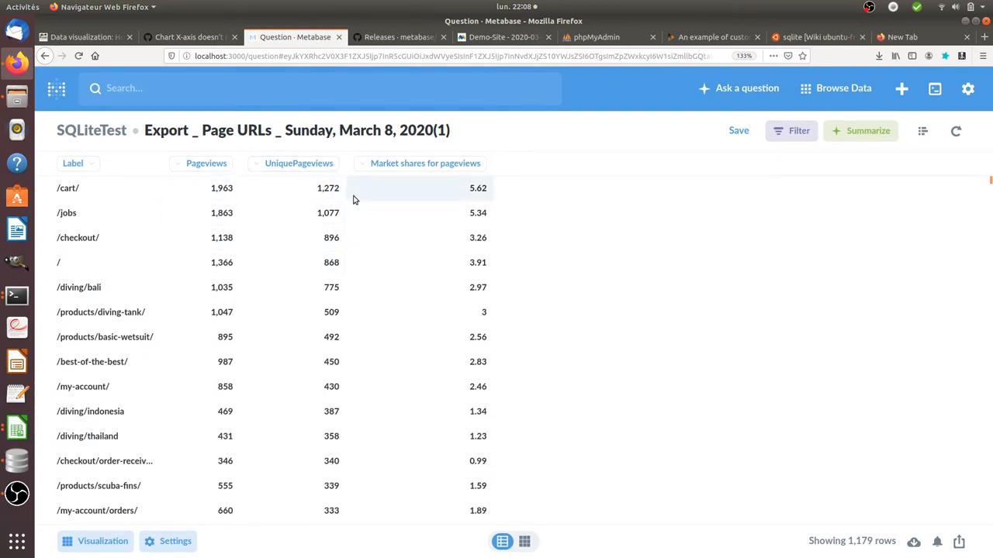
pyautogui.moveTo(540, 195)
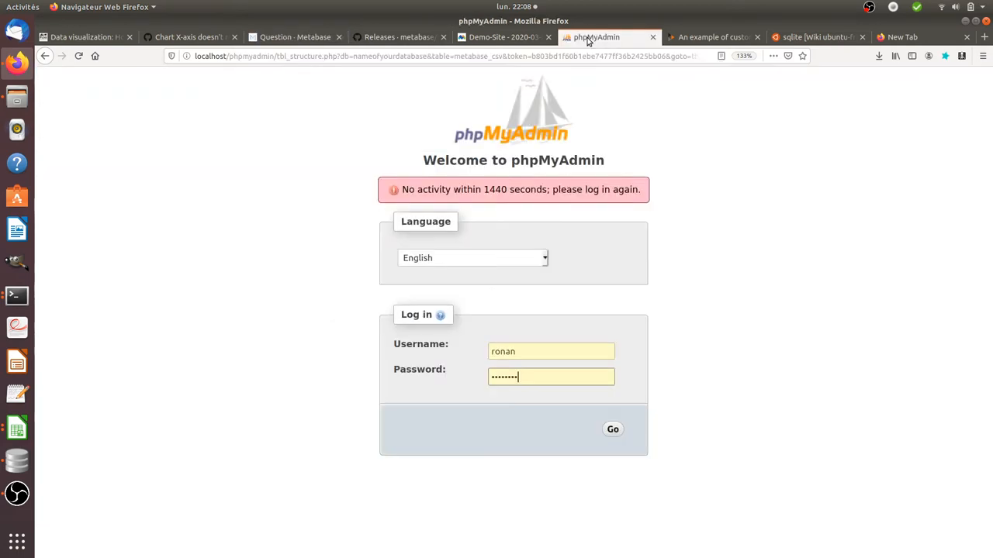
pyautogui.moveTo(391, 96)
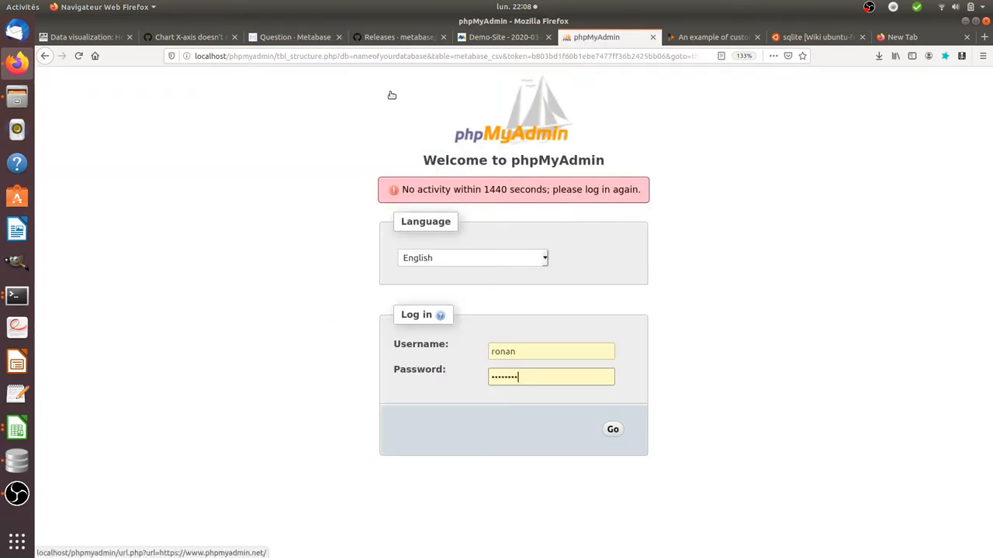
pyautogui.click(295, 37)
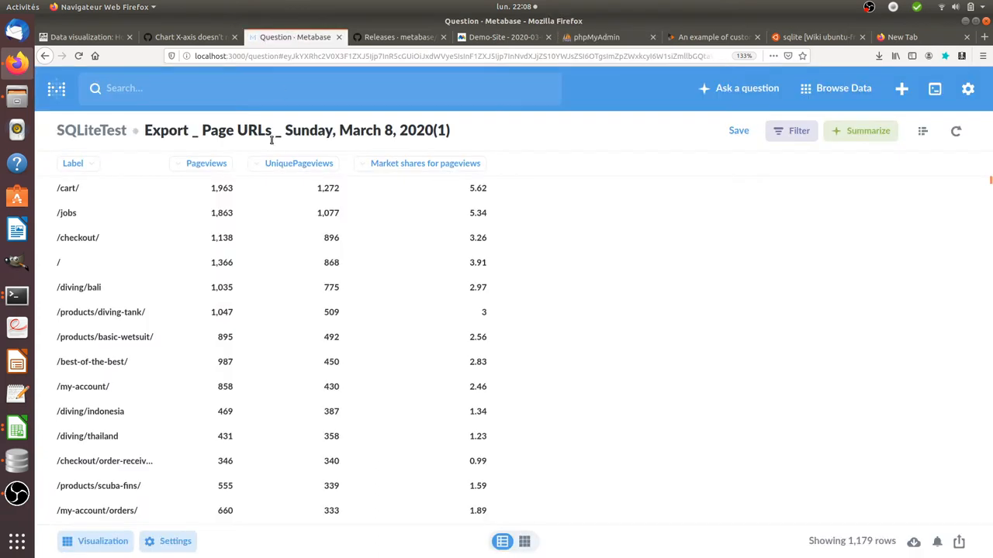
pyautogui.moveTo(298, 163)
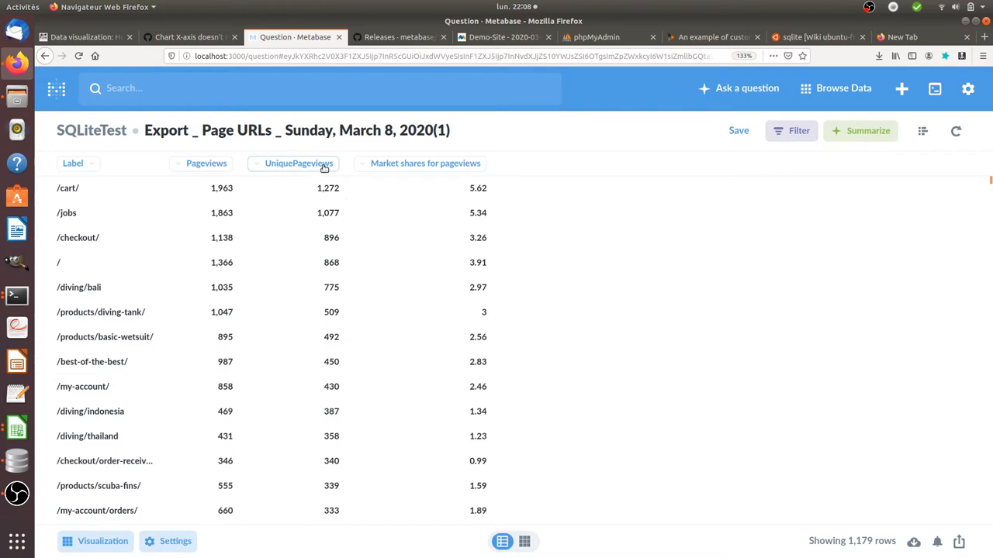
pyautogui.moveTo(621, 107)
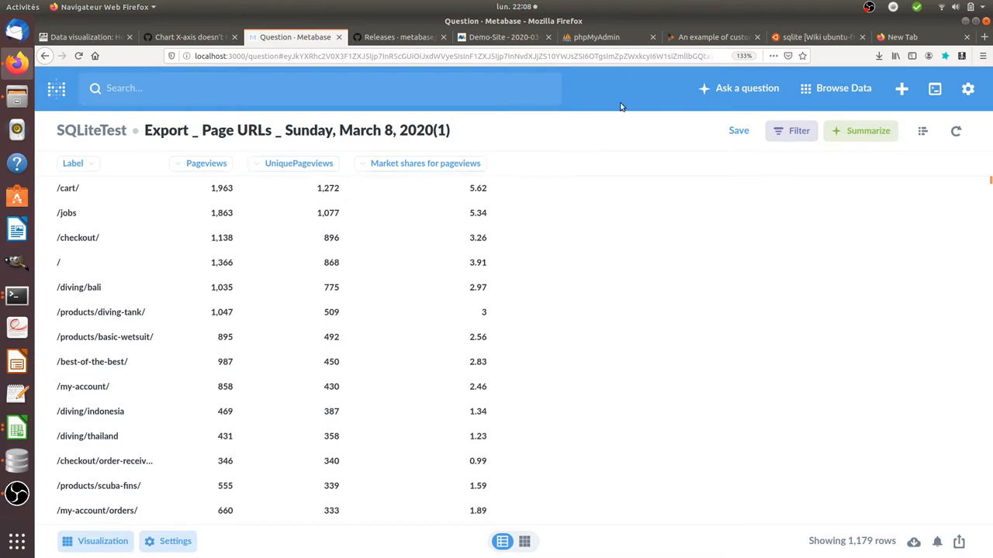
pyautogui.moveTo(604, 86)
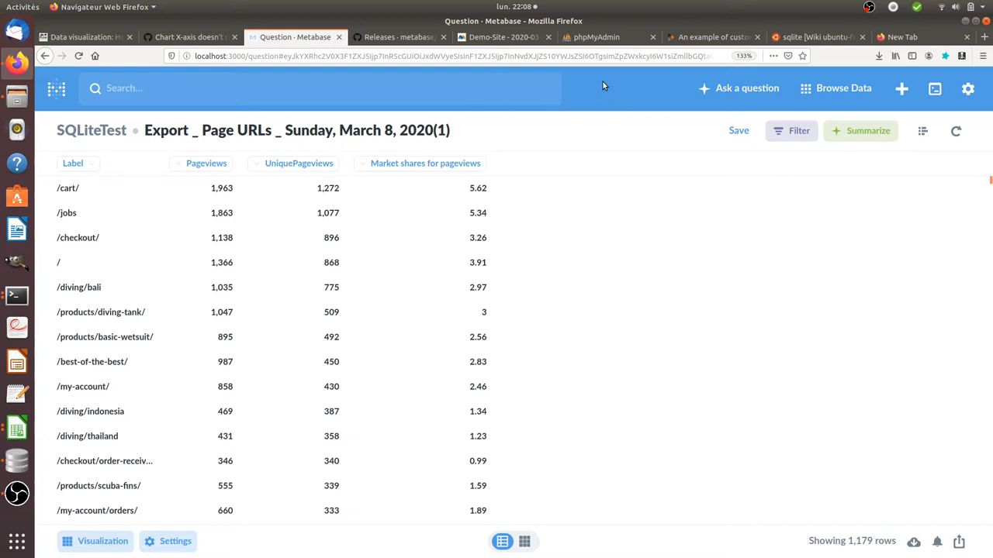
pyautogui.moveTo(617, 124)
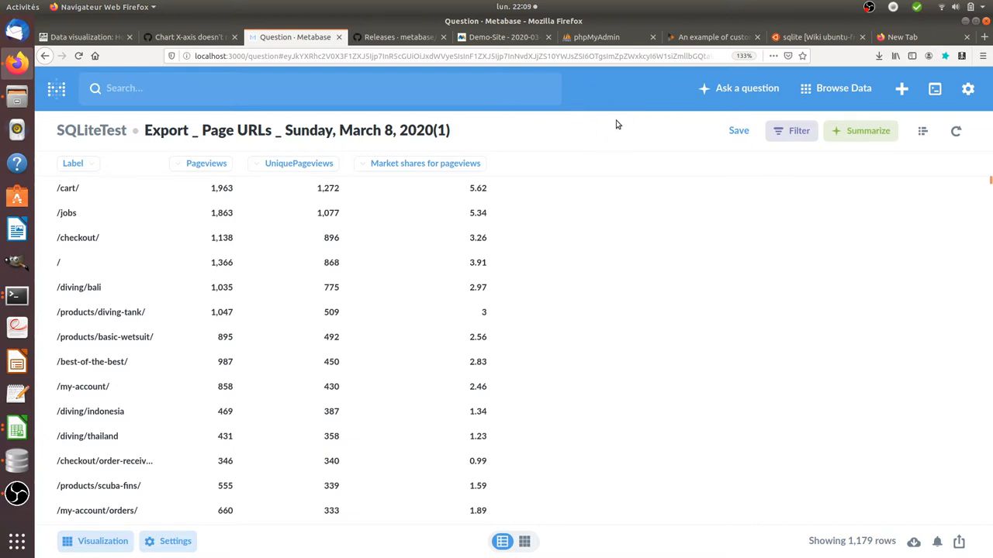
# Step: Return to the wiki.ubuntu-fr SQLite installation guide for the sqlitebrowser command
pyautogui.click(807, 37)
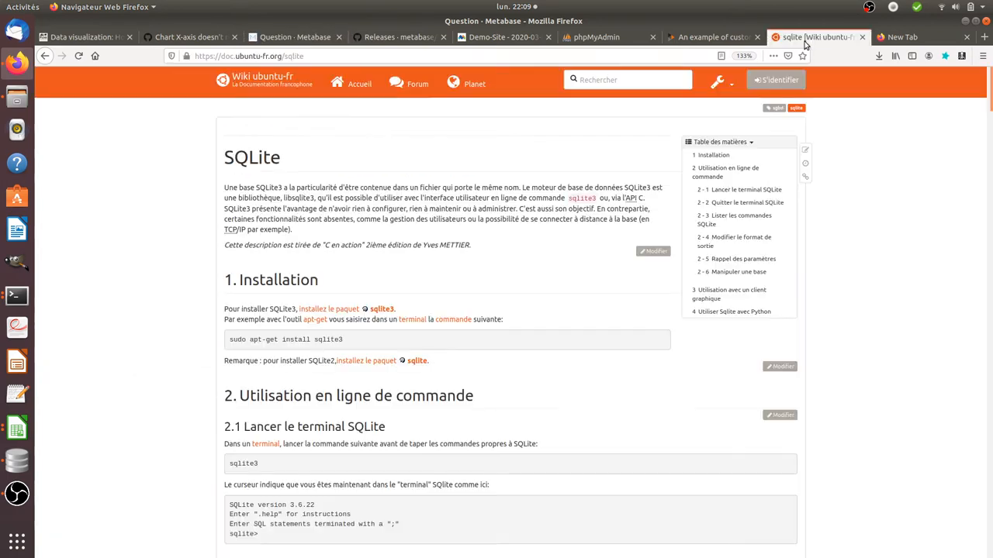
pyautogui.moveTo(313, 180)
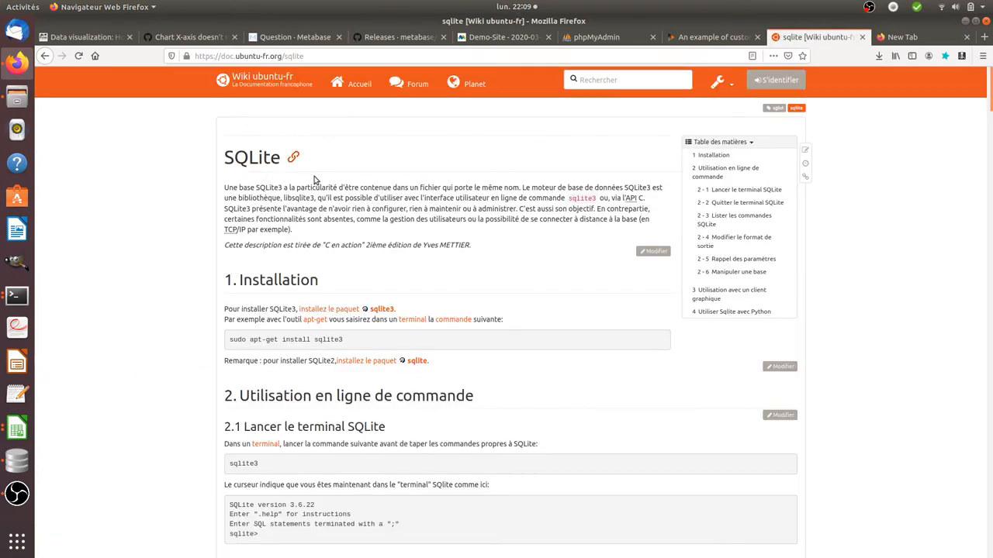
pyautogui.moveTo(360, 346)
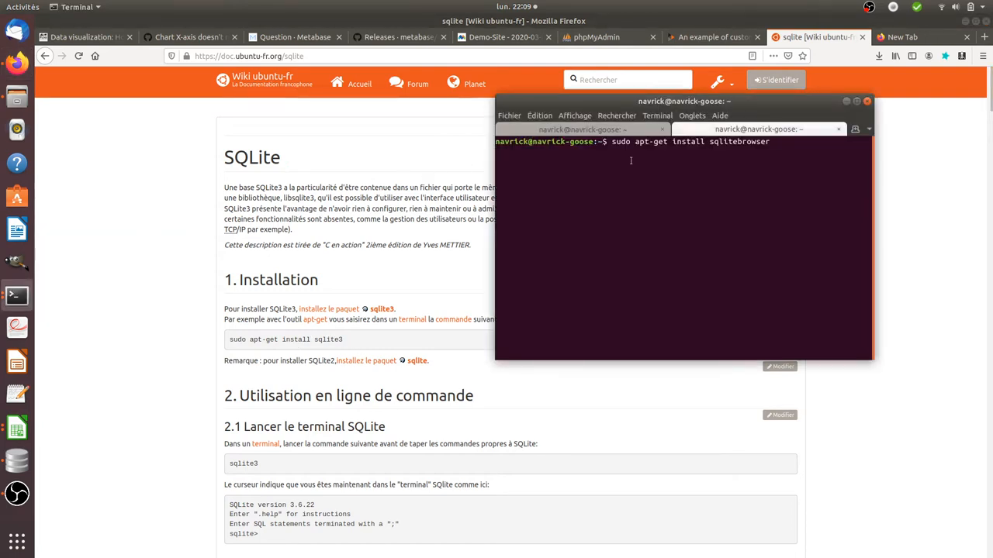
pyautogui.moveTo(737, 155)
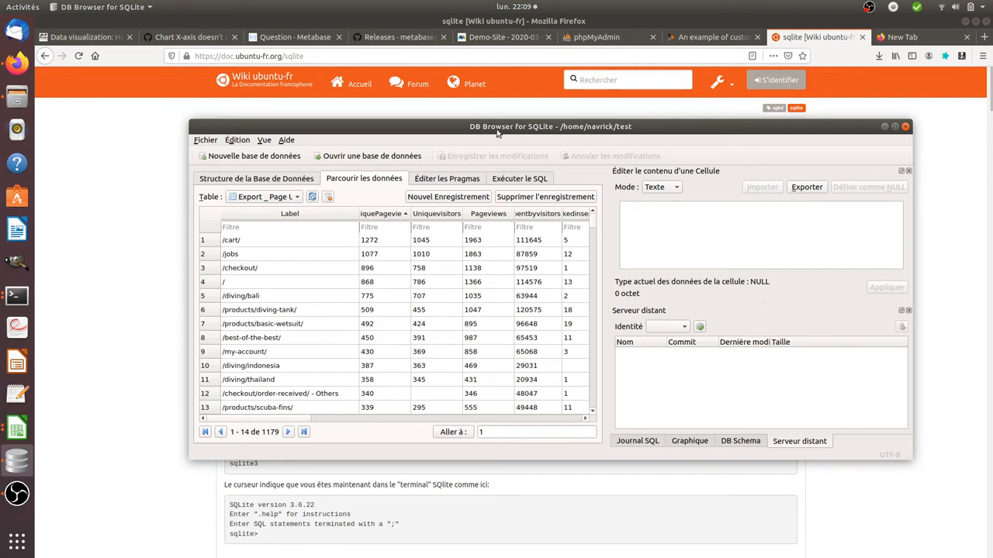
pyautogui.moveTo(438, 134)
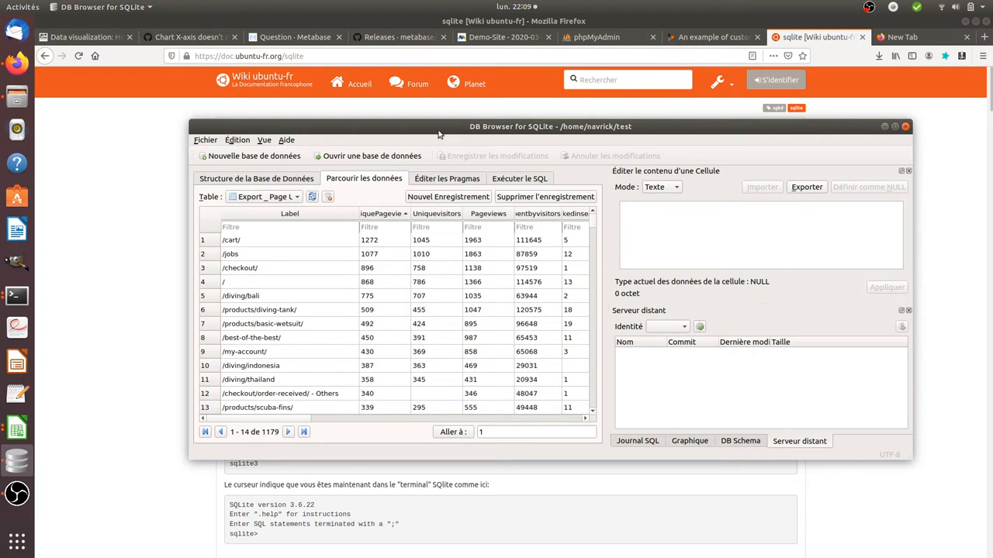
pyautogui.moveTo(204, 140)
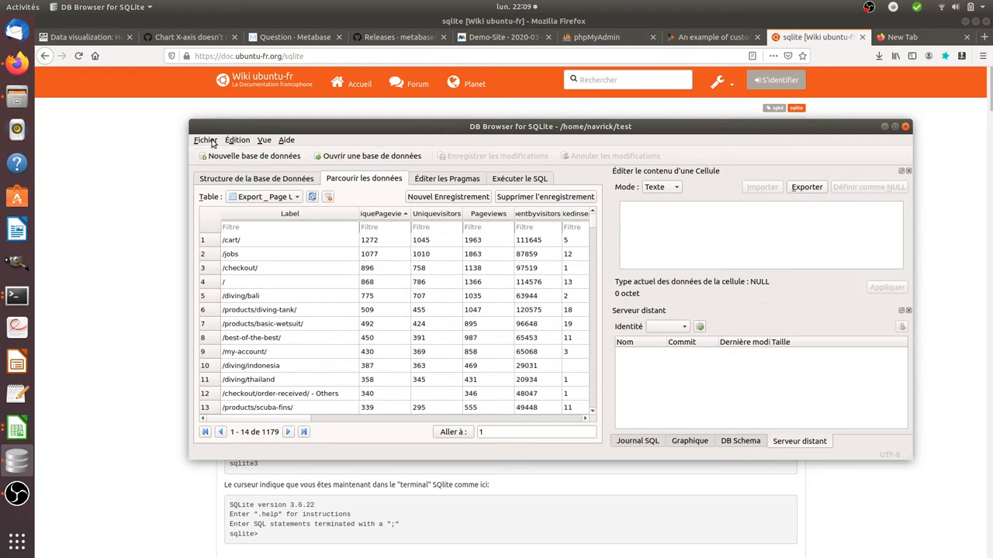
# Step: Browse the records of the Export _ Page URLs table, 1179 rows, in the test database
pyautogui.click(205, 139)
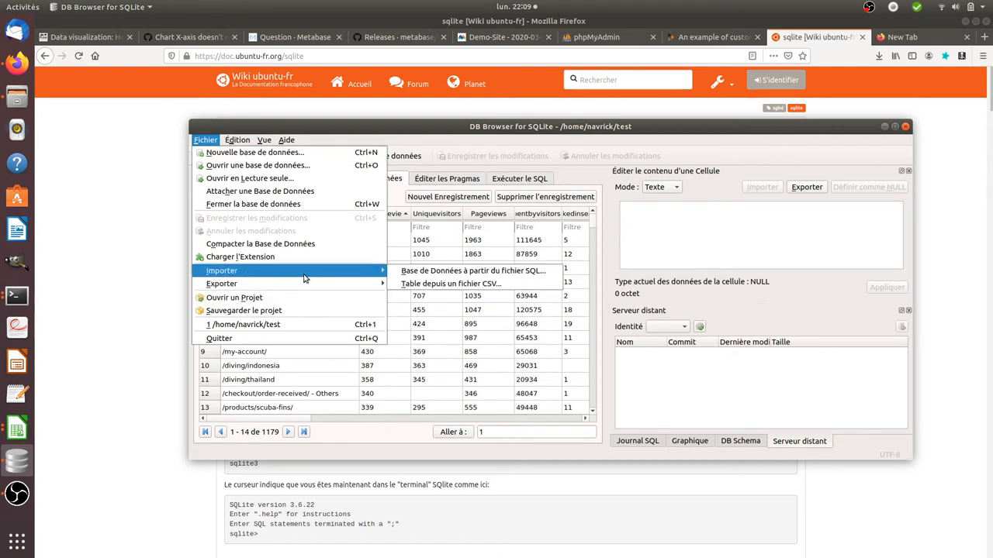
pyautogui.moveTo(450, 283)
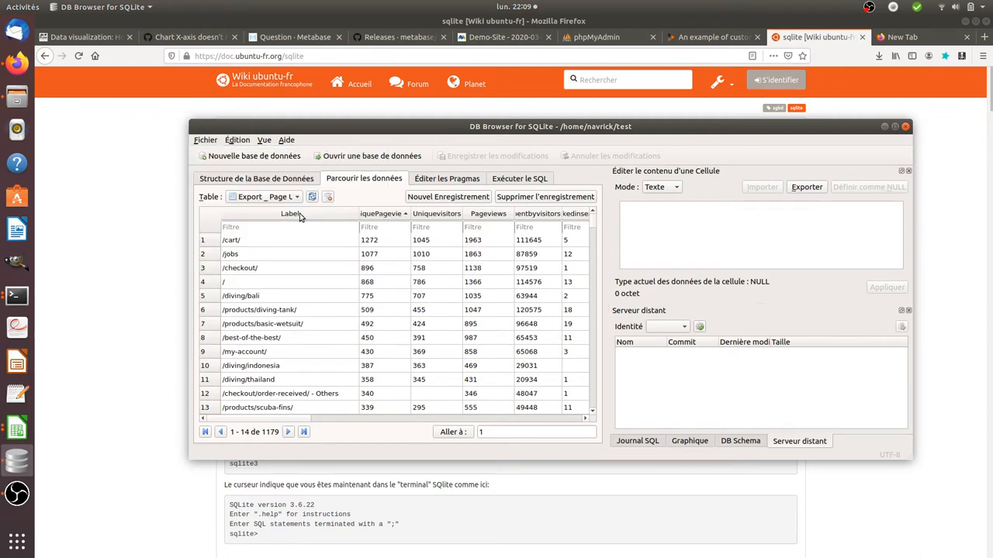
pyautogui.moveTo(549, 213)
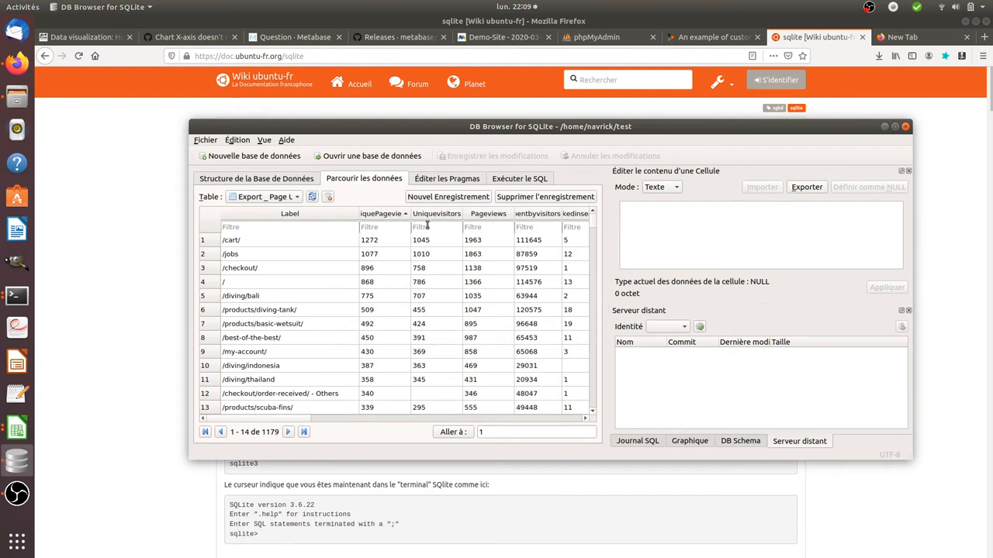
# Step: Review the Export Page URLs table's field definitions from the database structure overview
pyautogui.click(256, 179)
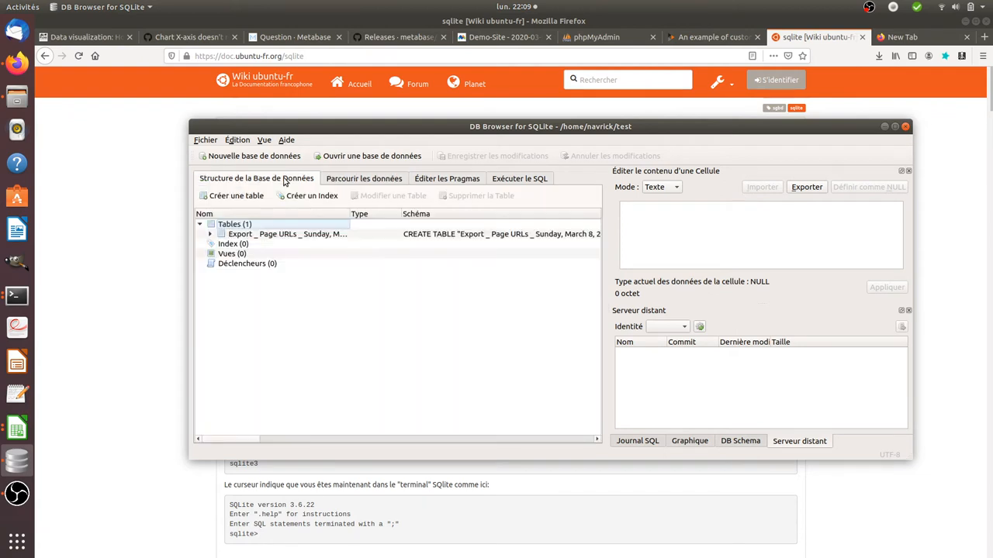
pyautogui.click(286, 233)
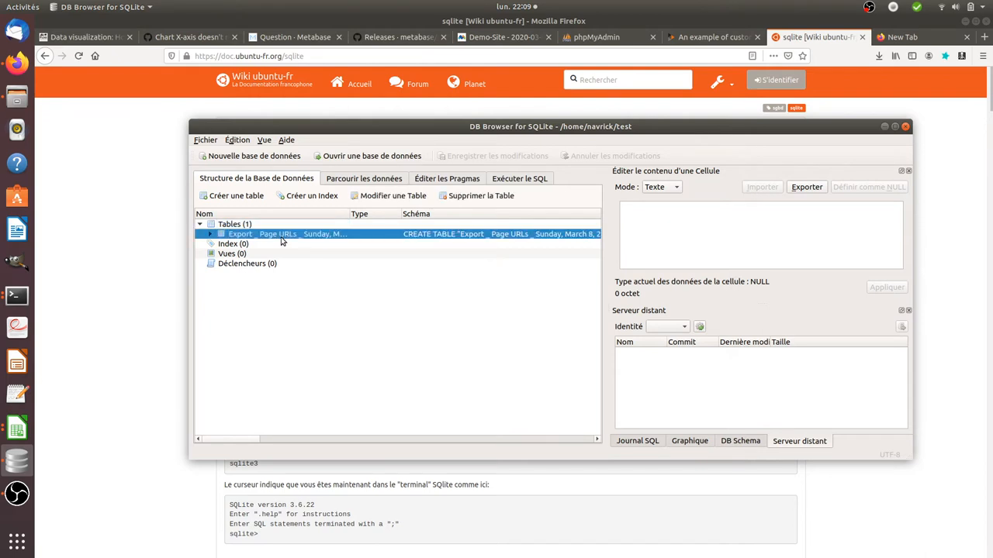
pyautogui.moveTo(392, 196)
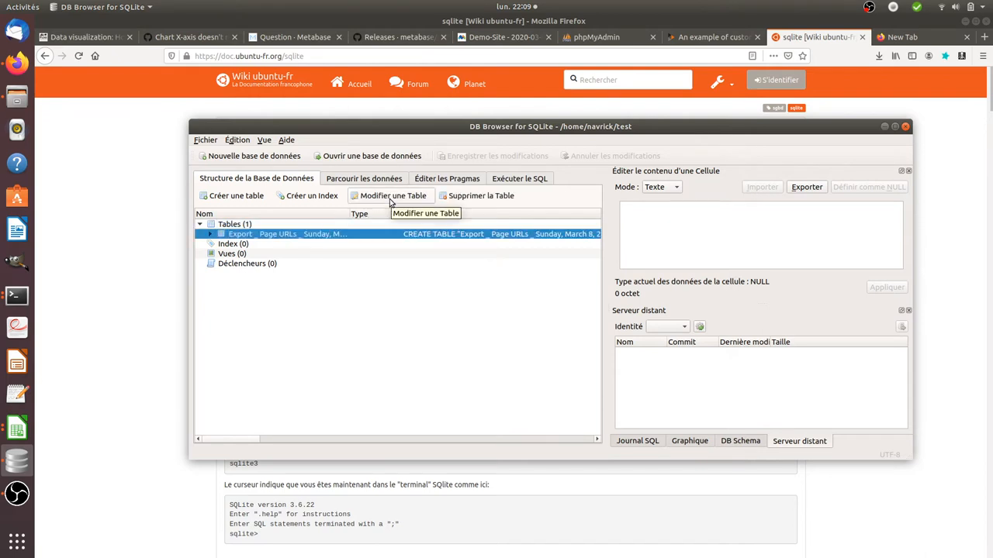
pyautogui.click(392, 196)
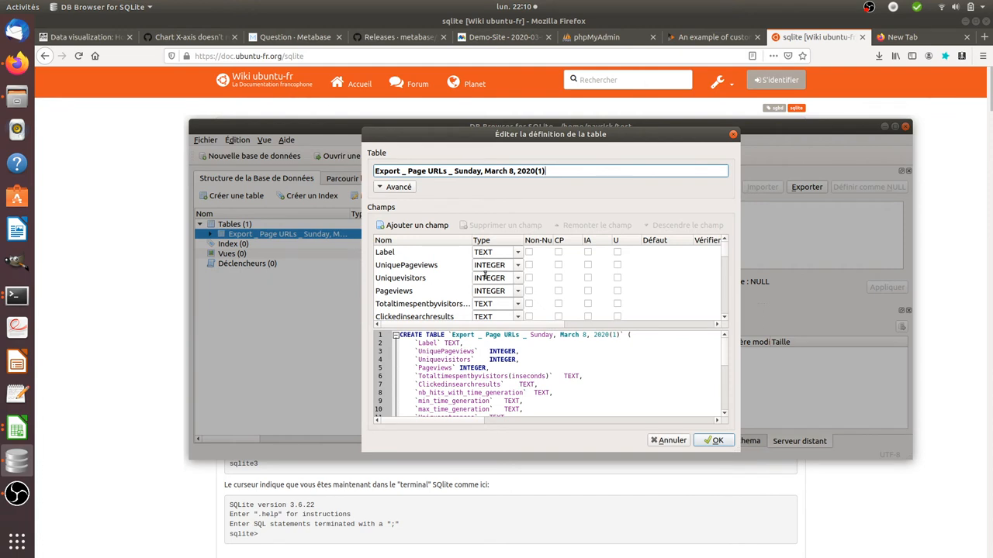
pyautogui.moveTo(462, 261)
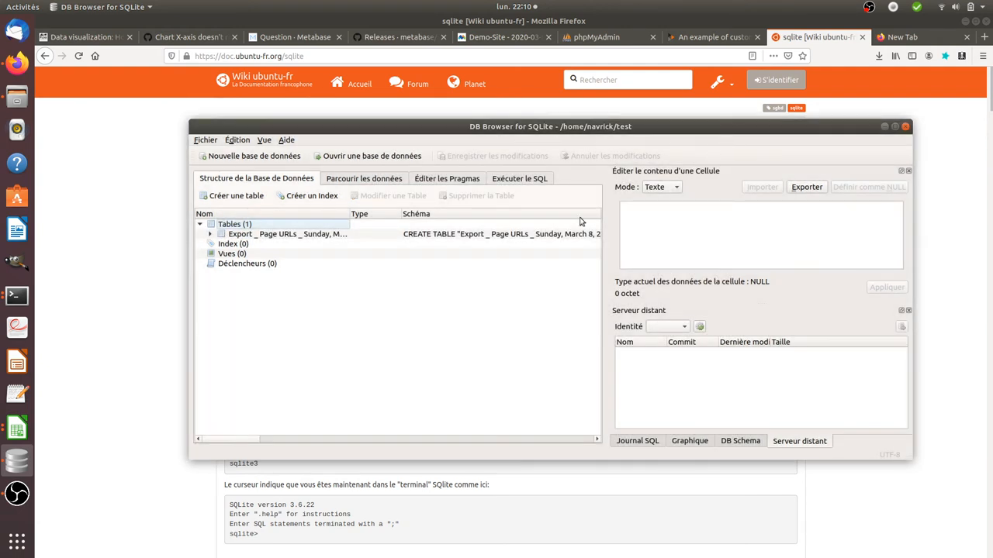
pyautogui.moveTo(519, 257)
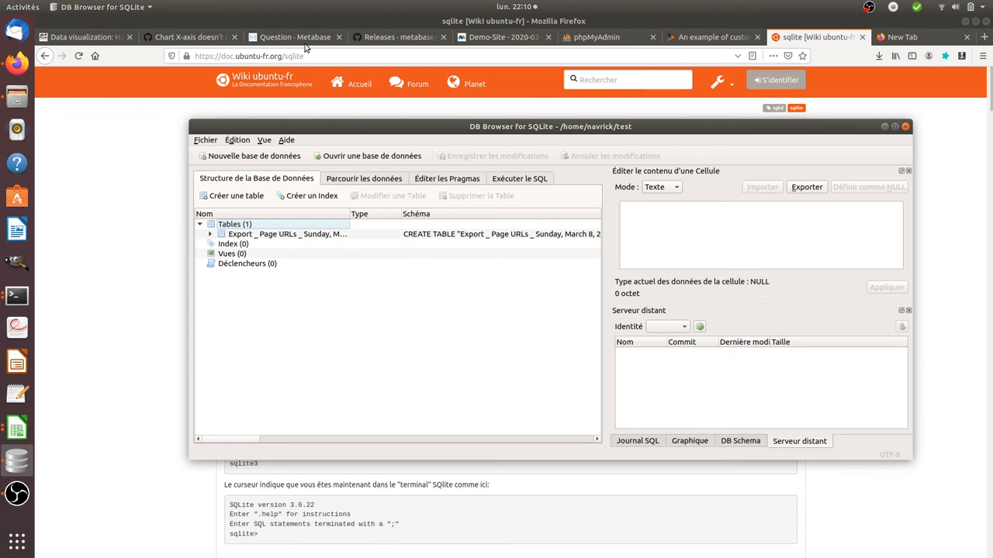
# Step: Show Metabase's admin Databases list with SQLiteTest alongside the MySQL and H2 databases
pyautogui.click(295, 37)
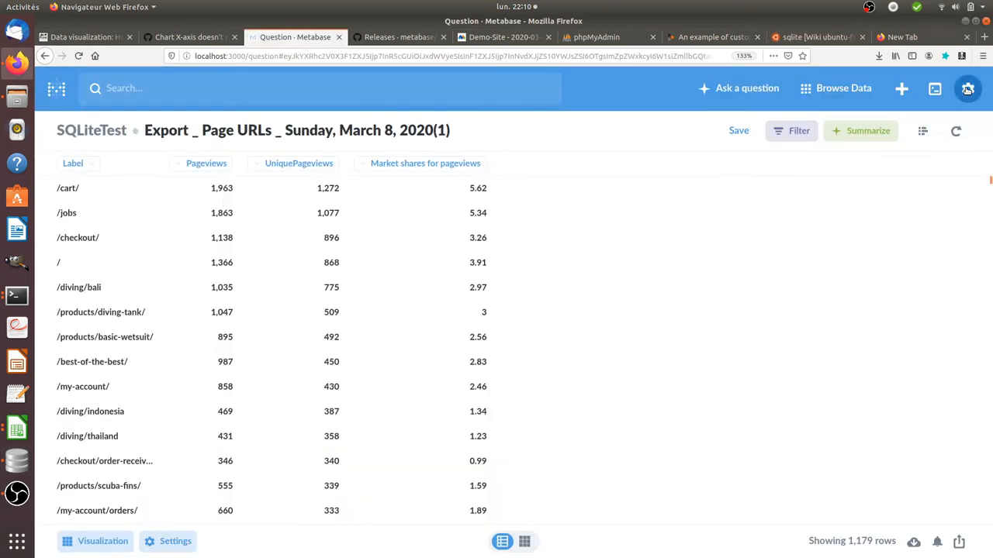
pyautogui.click(968, 87)
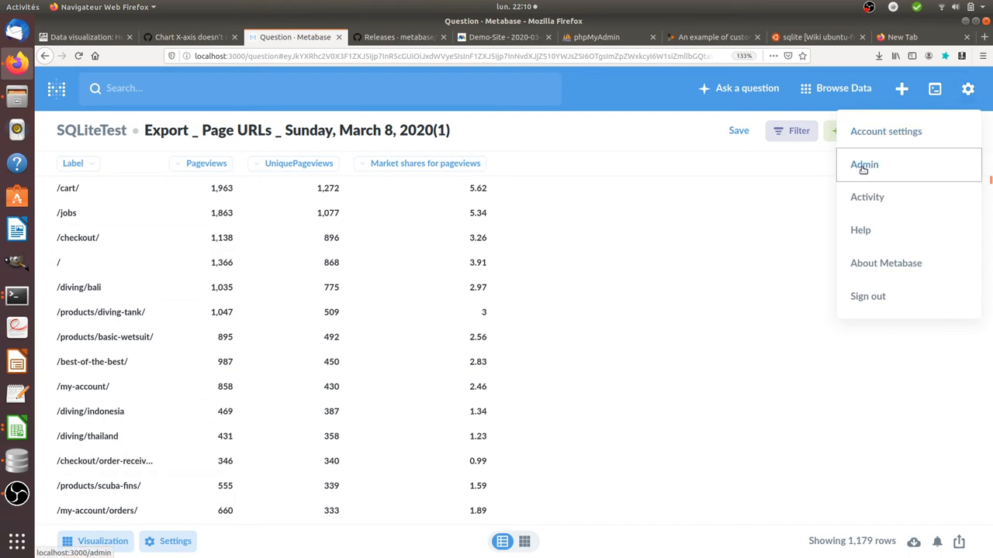
pyautogui.click(863, 165)
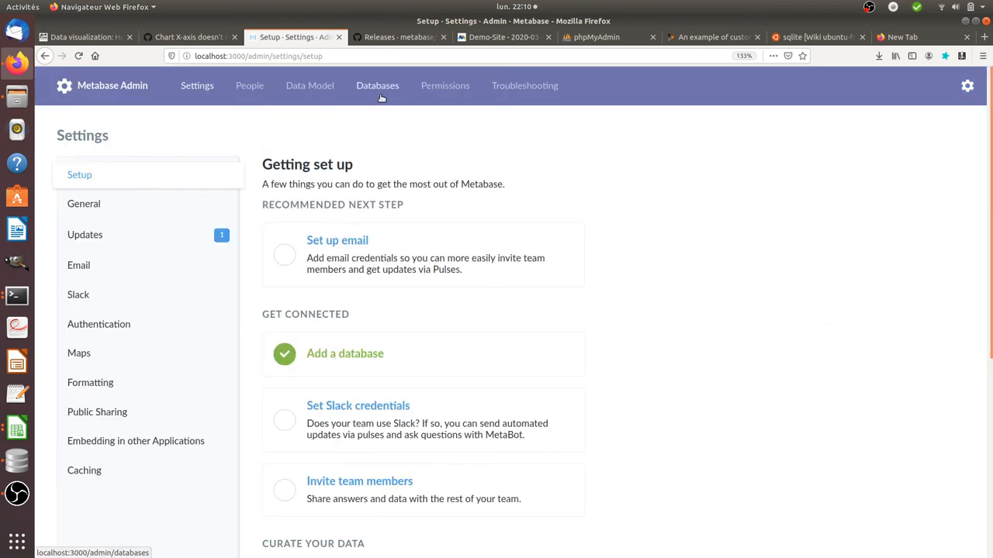
pyautogui.click(377, 86)
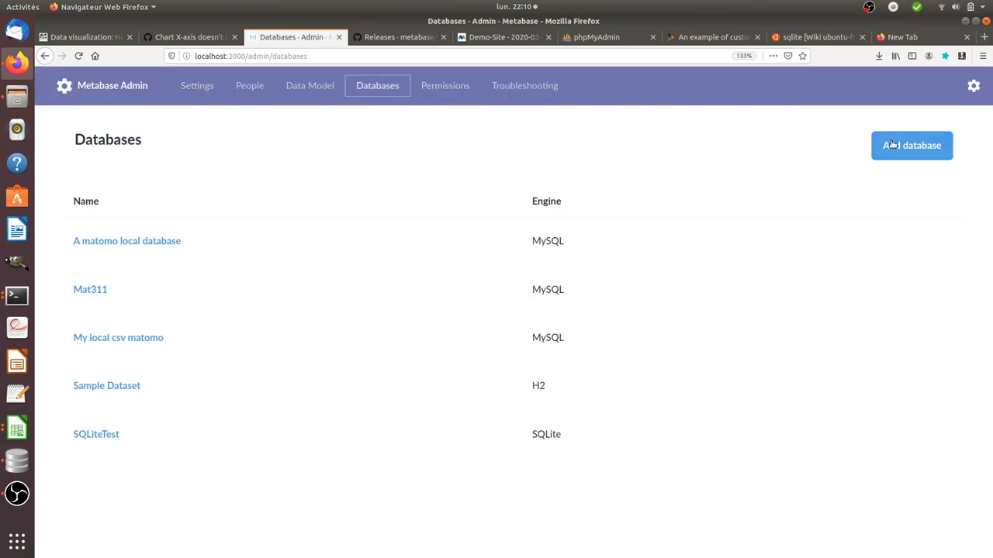
# Step: Start a new database connection and choose SQLite as its engine
pyautogui.click(912, 145)
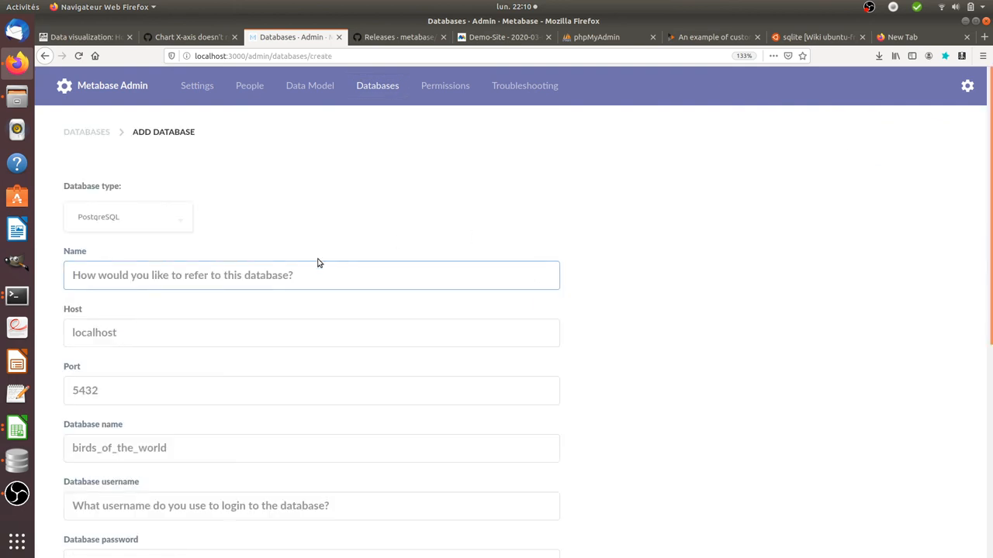
pyautogui.click(121, 276)
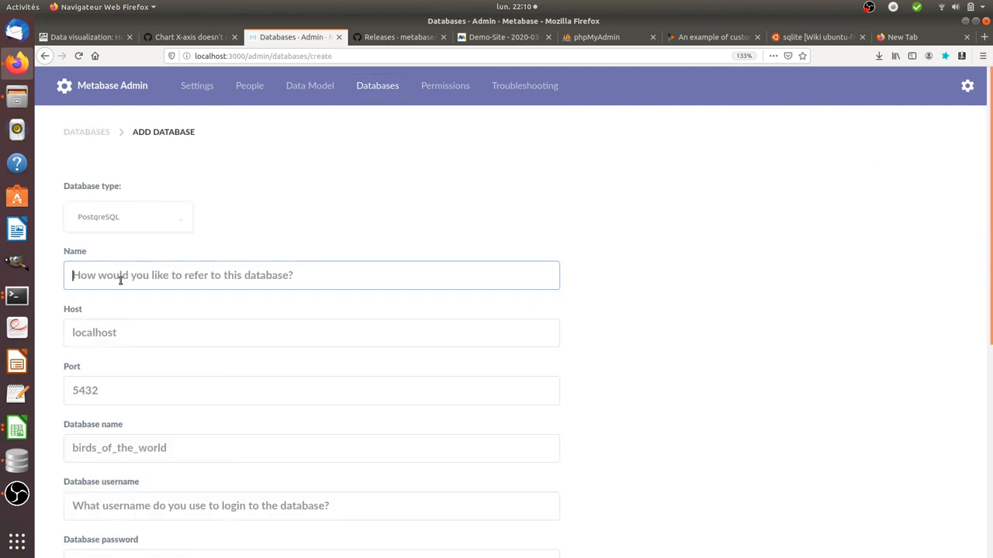
pyautogui.click(127, 217)
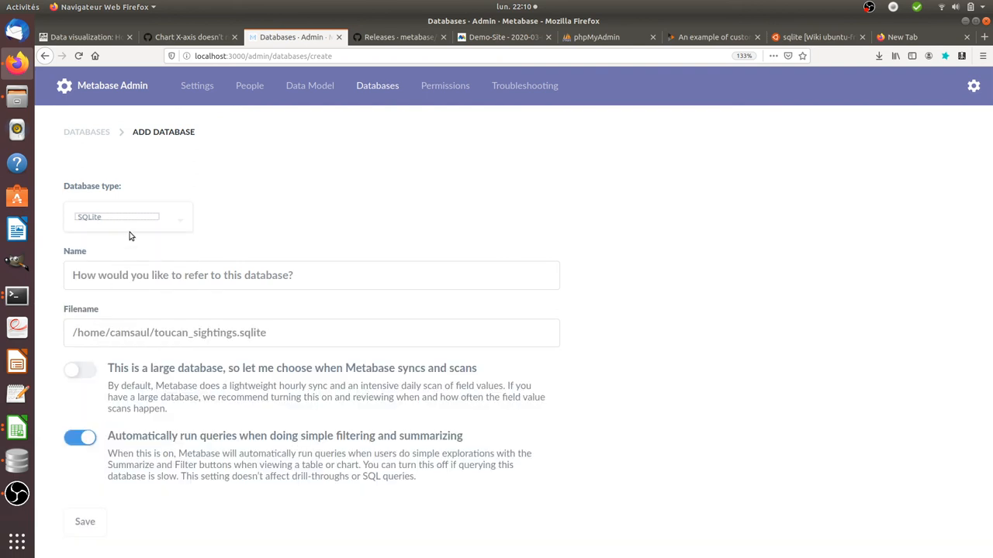
pyautogui.click(310, 332)
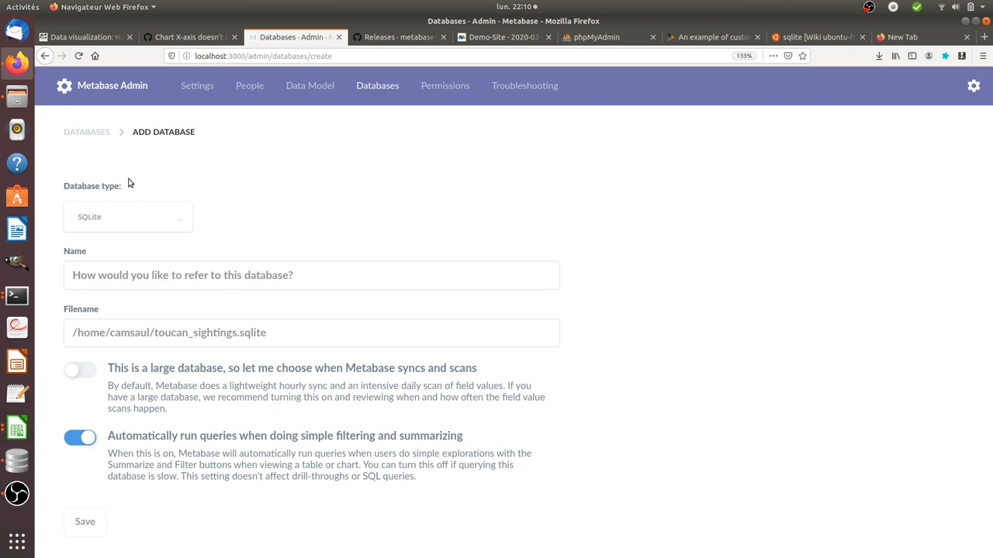
pyautogui.moveTo(271, 174)
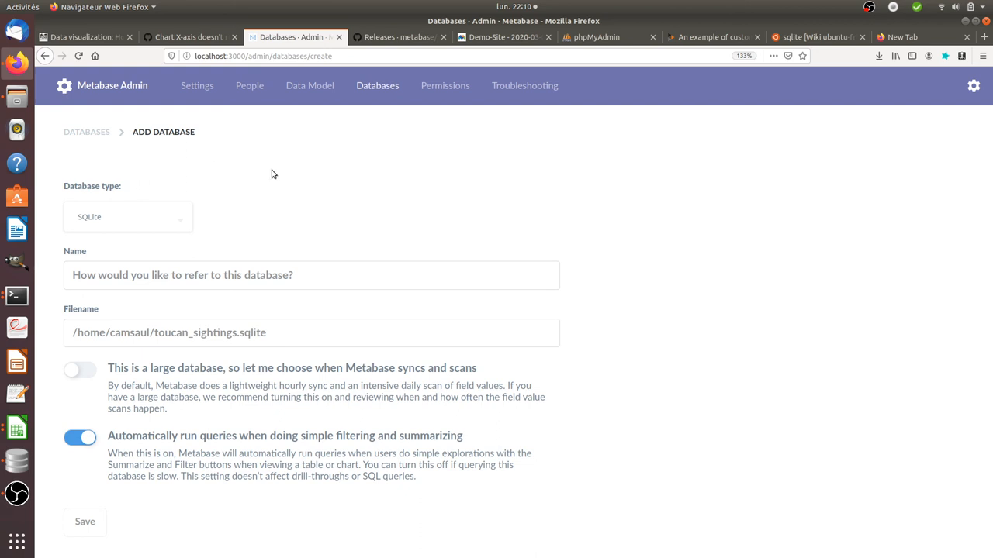